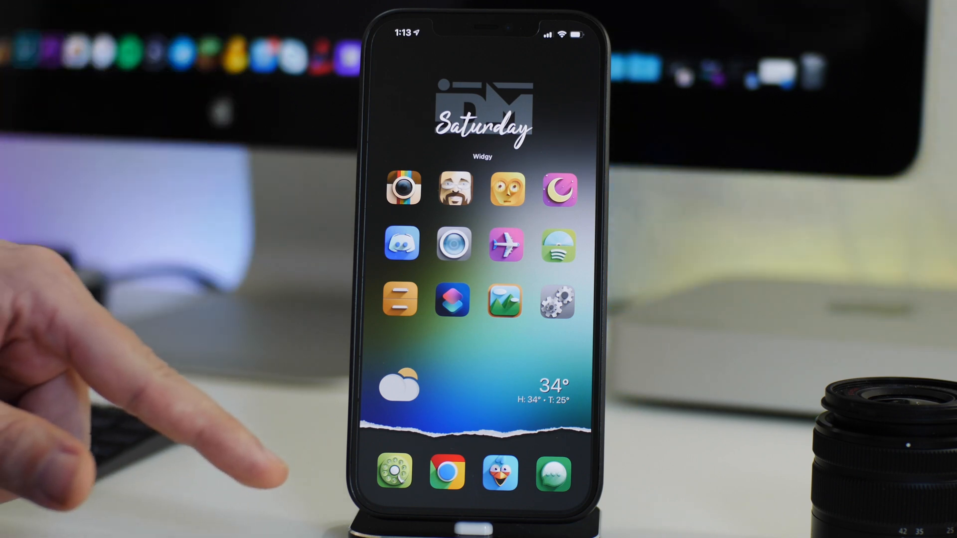
mouse_move(122, 92)
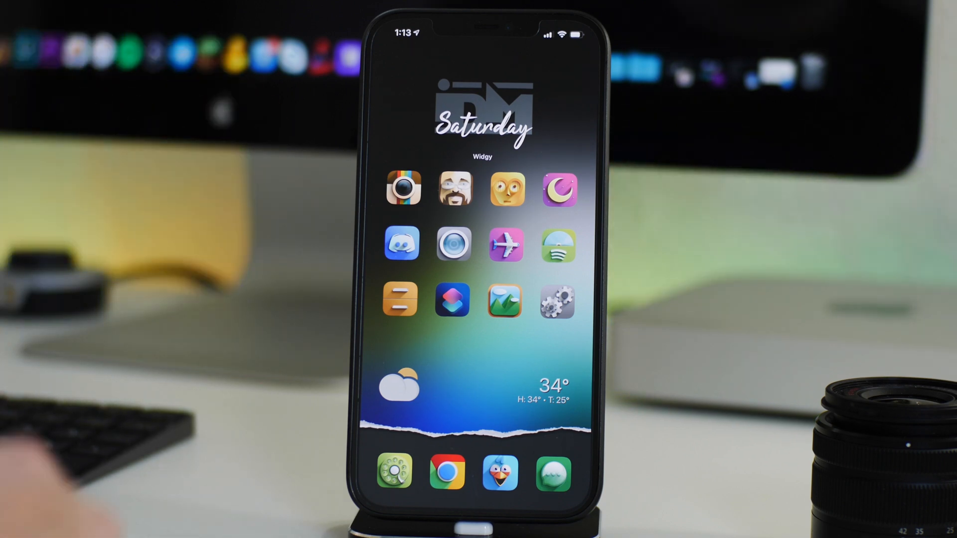
Launch the Shortcuts app from the home screen.
left_click(556, 301)
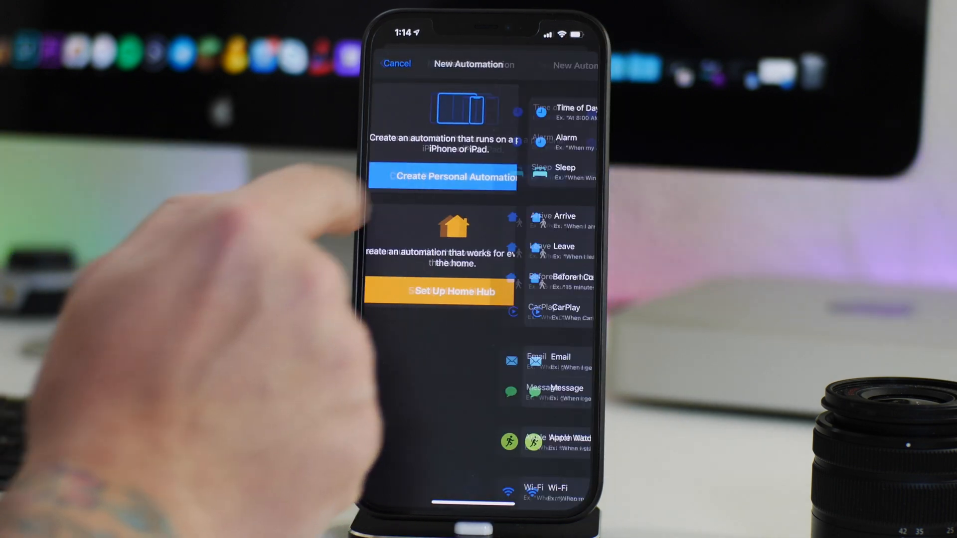
Create a personal automation using the App trigger with Is Opened selected.
left_click(442, 177)
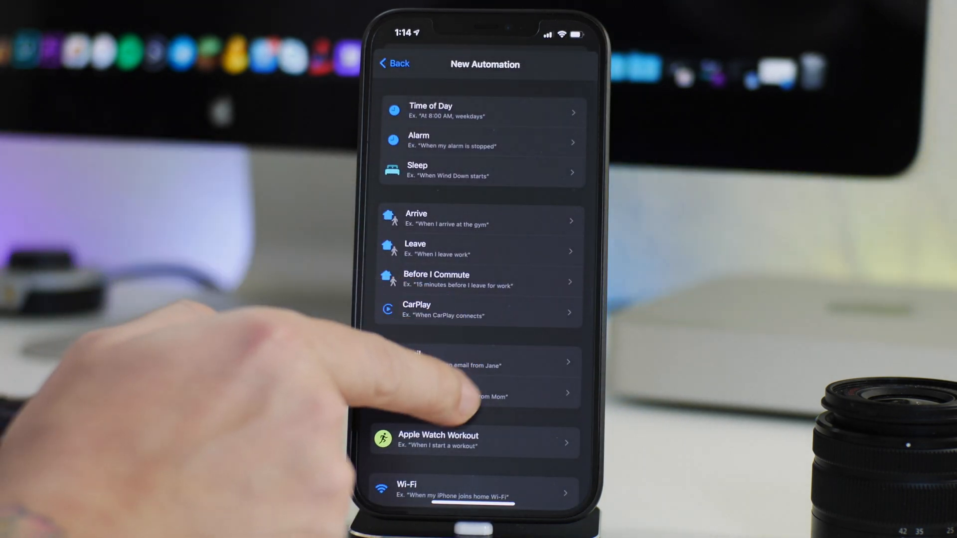
scroll("down", 3)
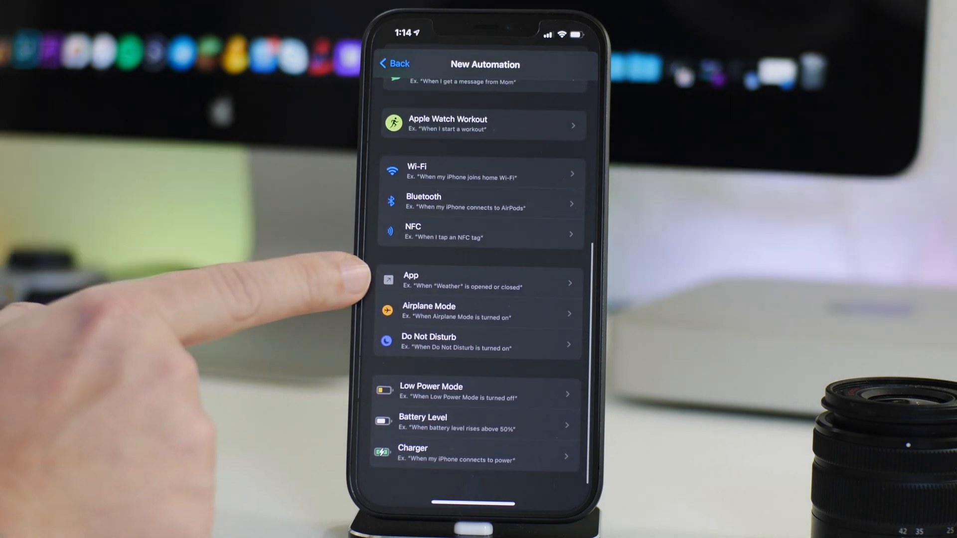
left_click(482, 282)
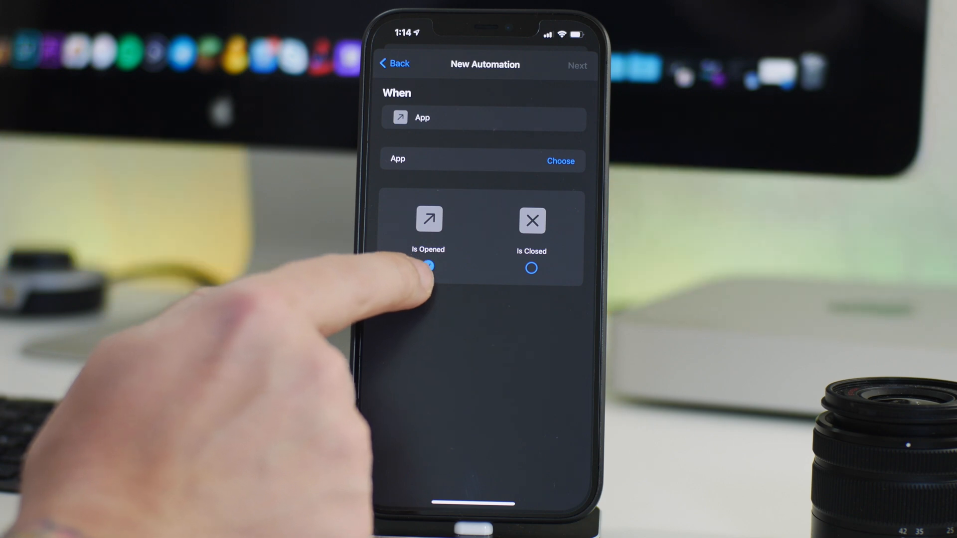
Choose Settings as the triggering app and advance to the actions list.
left_click(428, 267)
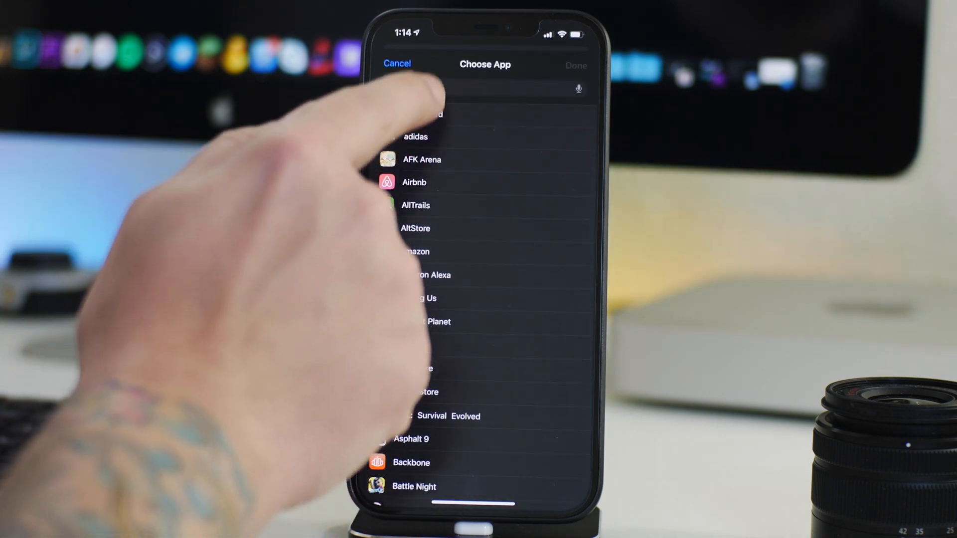
type("Sett")
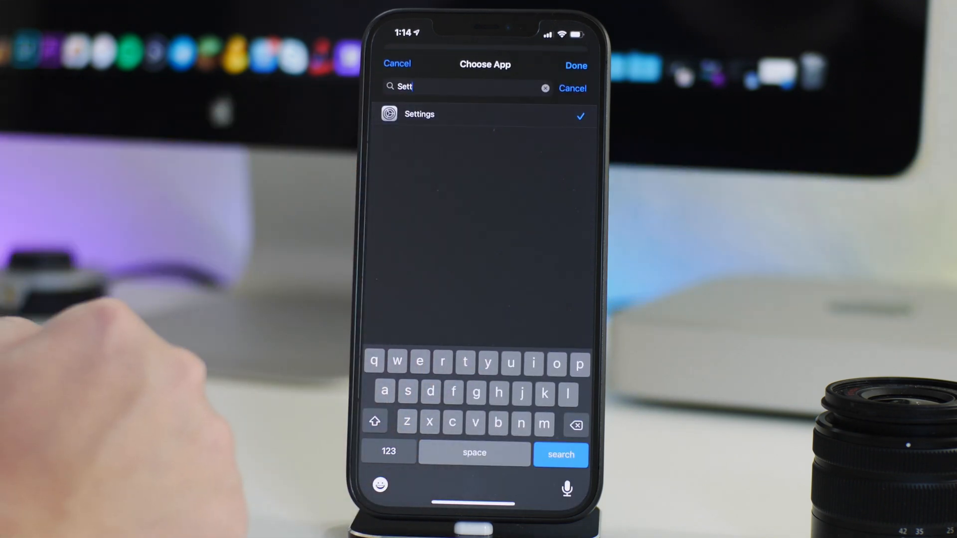
left_click(574, 66)
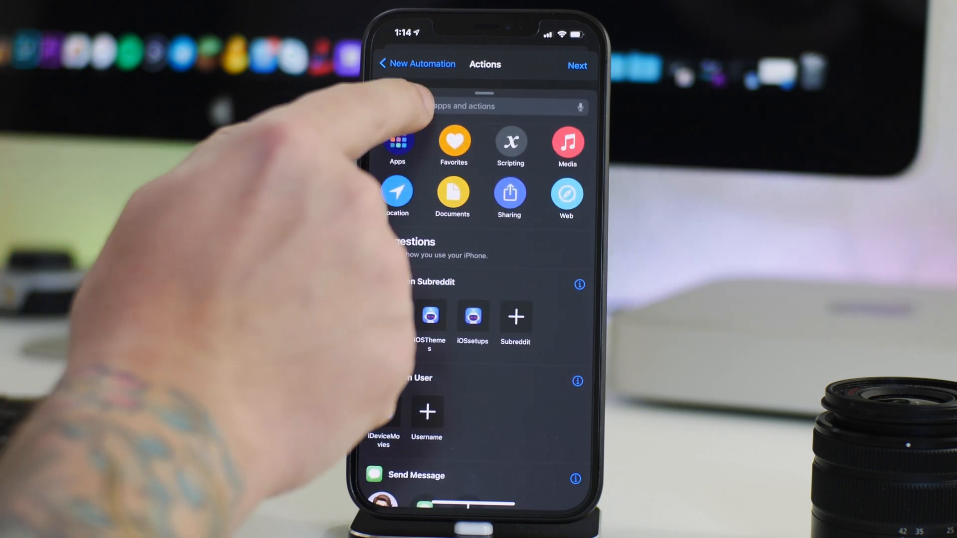
Add a Number action, turn off Ask Before Running, and save the automation.
type("Nu")
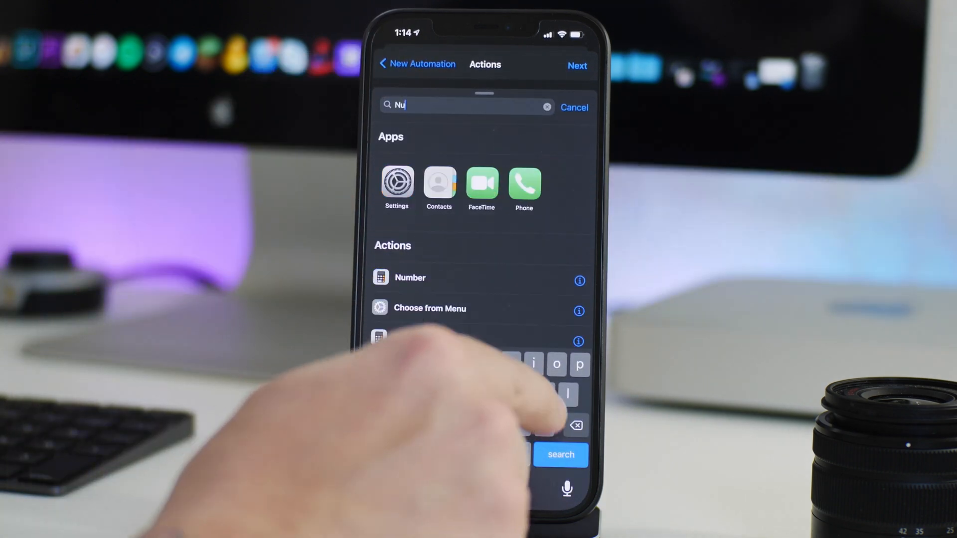
type("mb")
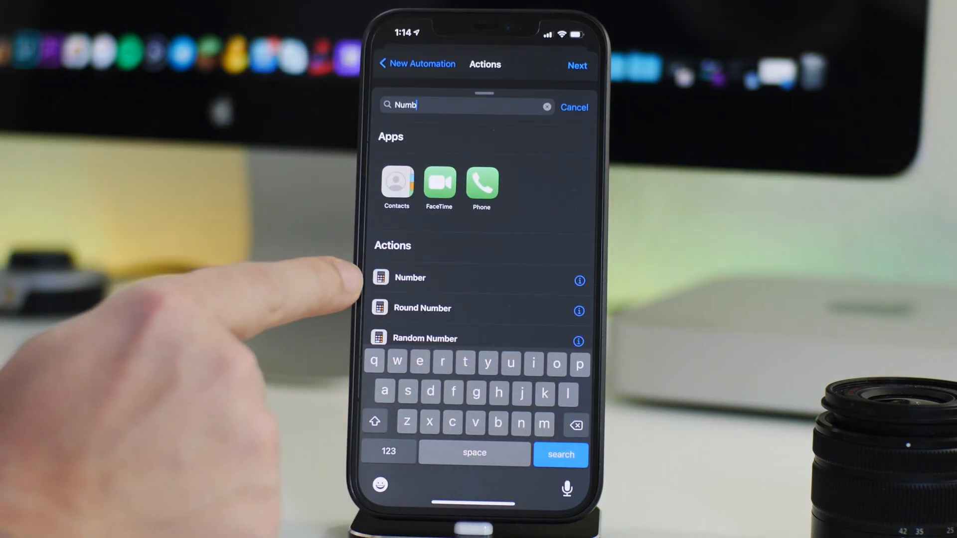
left_click(409, 278)
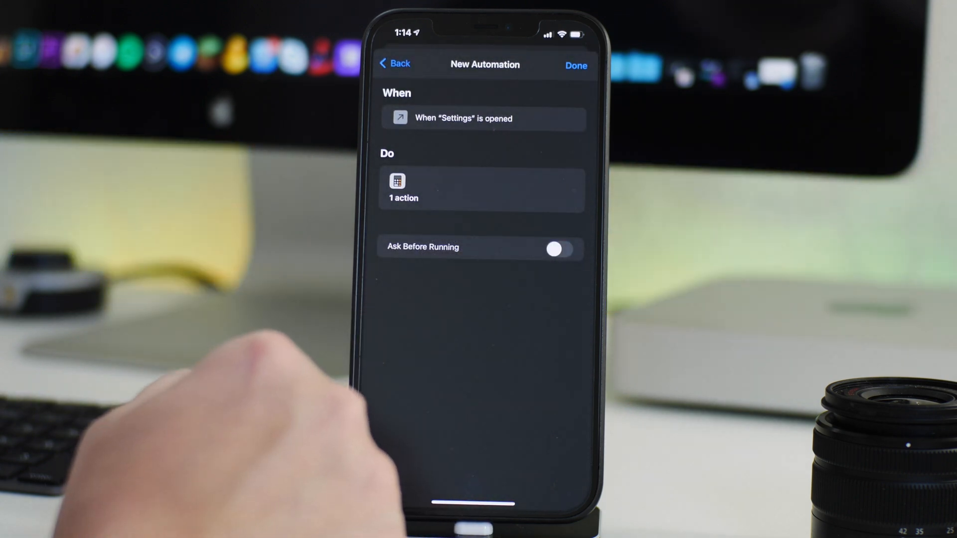
left_click(575, 66)
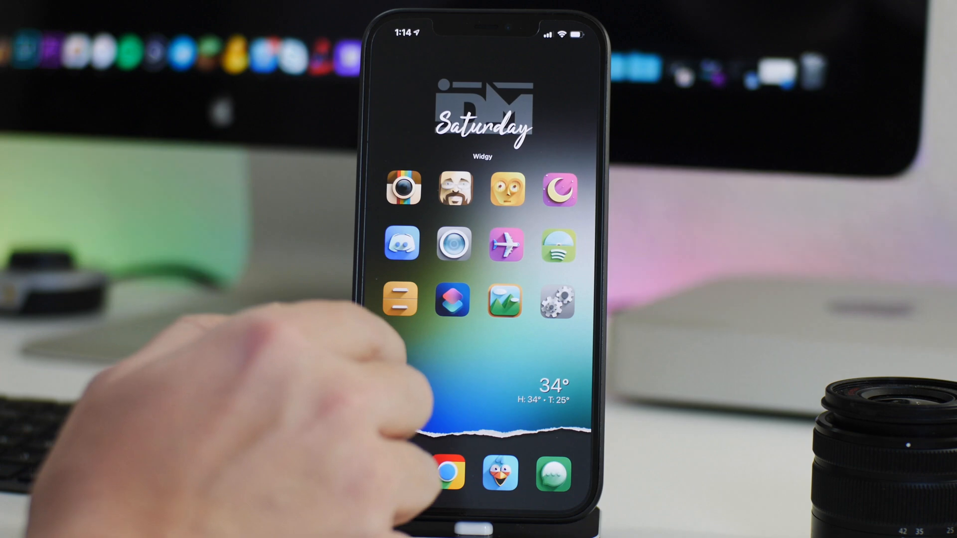
Launch Settings from the home screen to trigger the new automation.
left_click(554, 300)
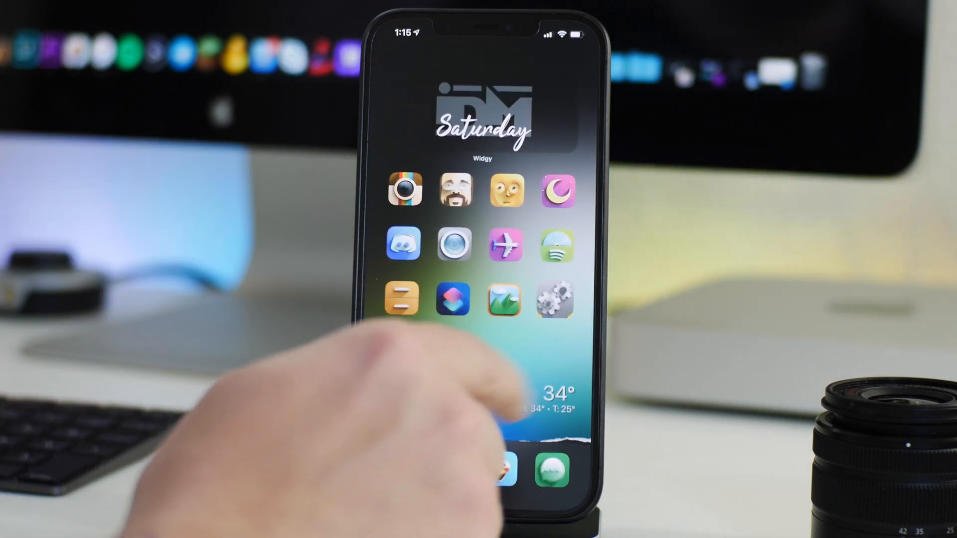
left_click(552, 300)
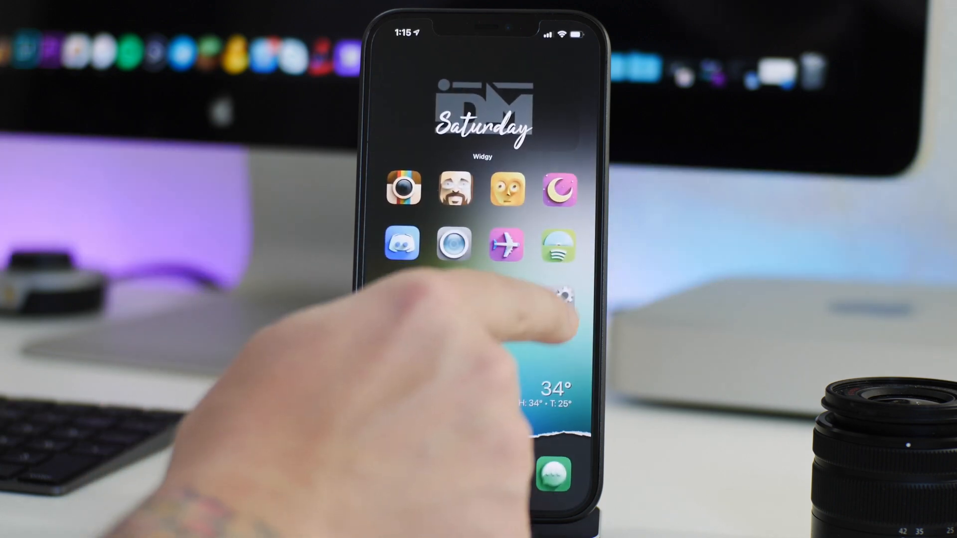
left_click(563, 296)
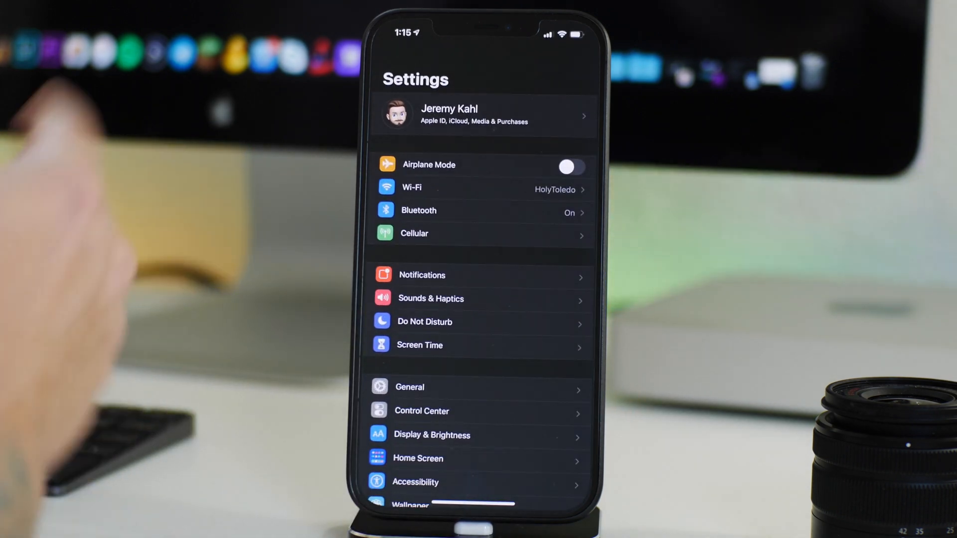